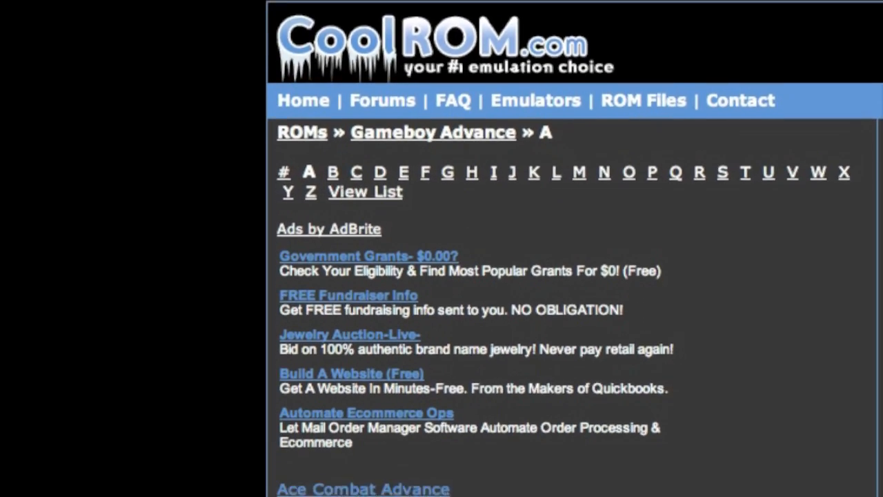
Scroll down the CoolROM Game Boy Advance 'D' listing to the game list.
{"action": "scroll", "scroll_direction": "down", "scroll_amount": 3}
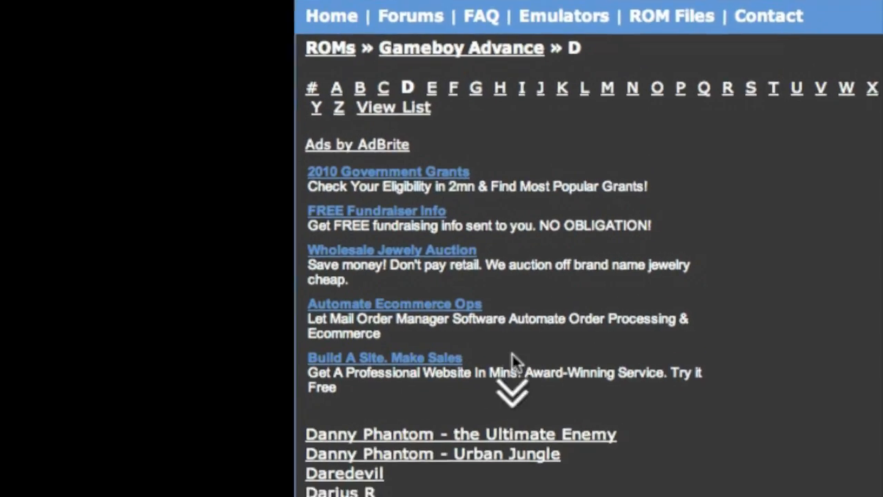
{"action": "scroll", "scroll_direction": "down", "scroll_amount": 3}
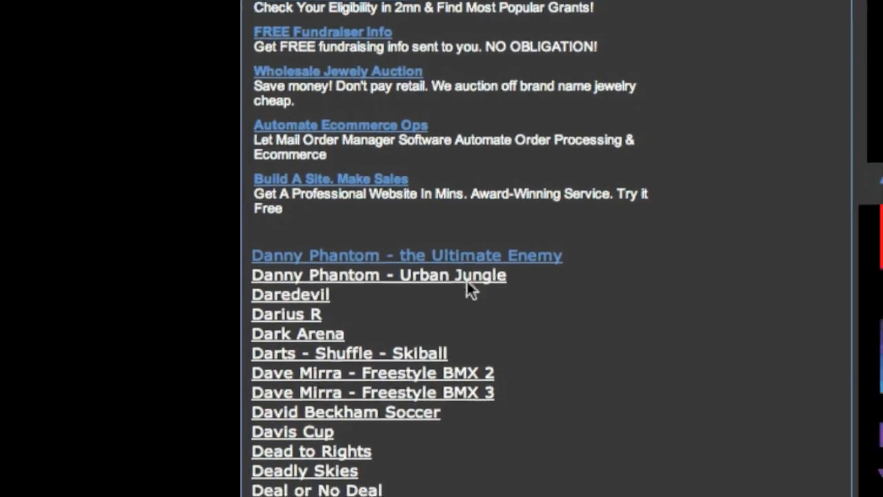
{"action": "scroll", "scroll_direction": "down", "scroll_amount": 3}
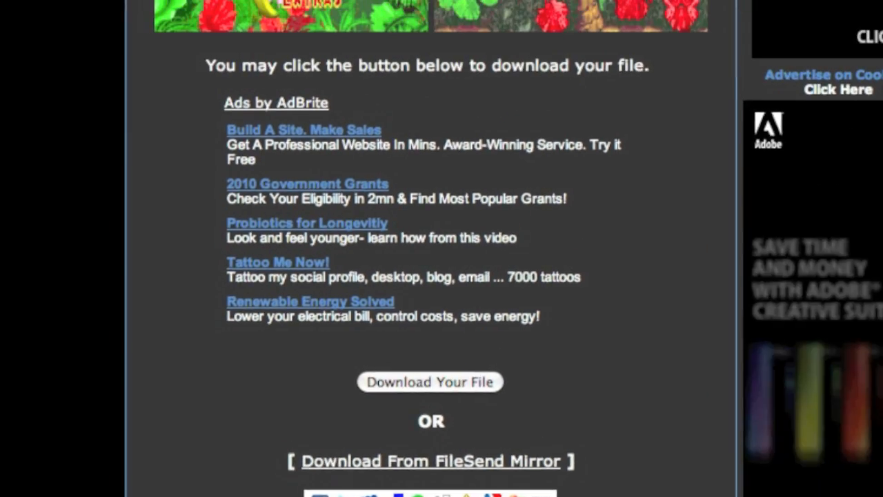
Start downloading the Donkey Kong Country GBA ROM file from its CoolROM page.
{"action": "left_click", "coordinate": [429, 382]}
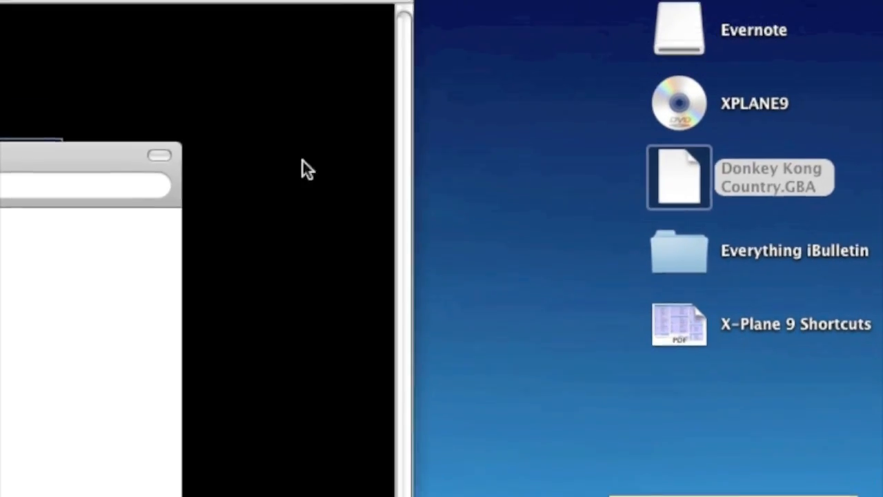
Open the connection to the iPhone in Cyberduck, browsing /var/mobile/Media.
{"action": "double_click", "coordinate": [679, 177]}
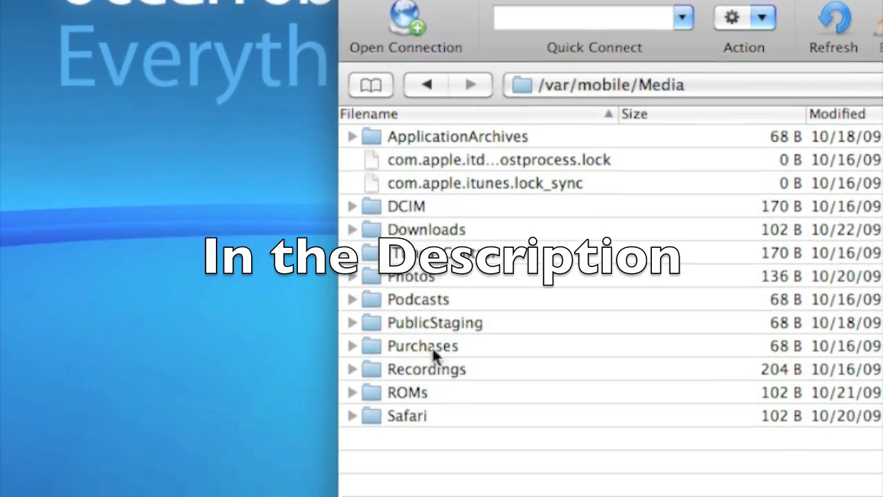
Navigate into the ROMs folder and then its GBA subfolder.
{"action": "double_click", "coordinate": [407, 392]}
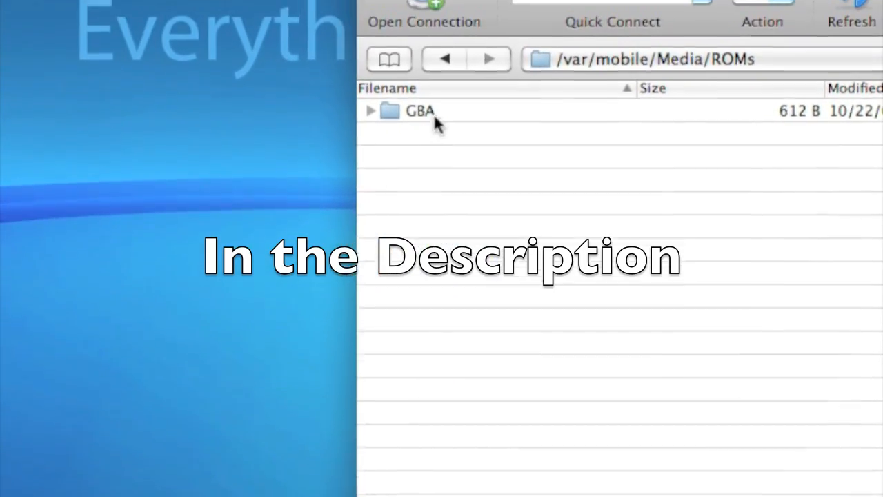
{"action": "double_click", "coordinate": [419, 110]}
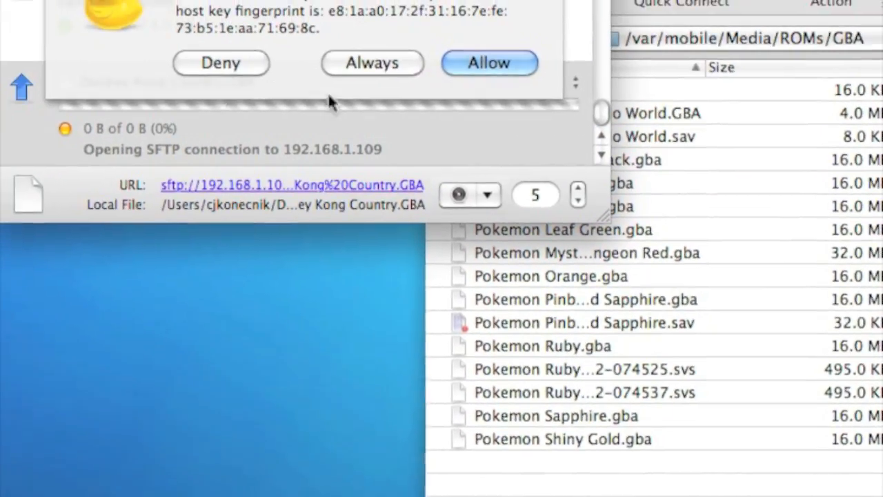
Allow the server's host key so the Donkey Kong Country.GBA upload proceeds.
{"action": "left_click", "coordinate": [489, 63]}
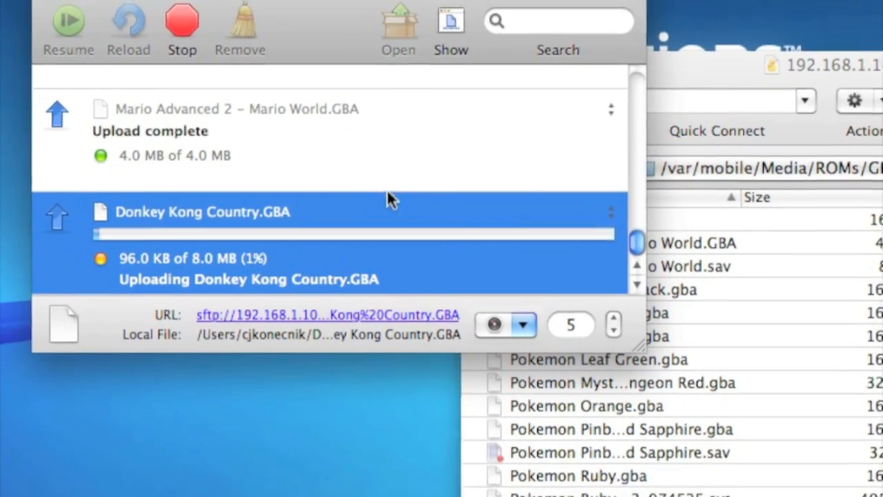